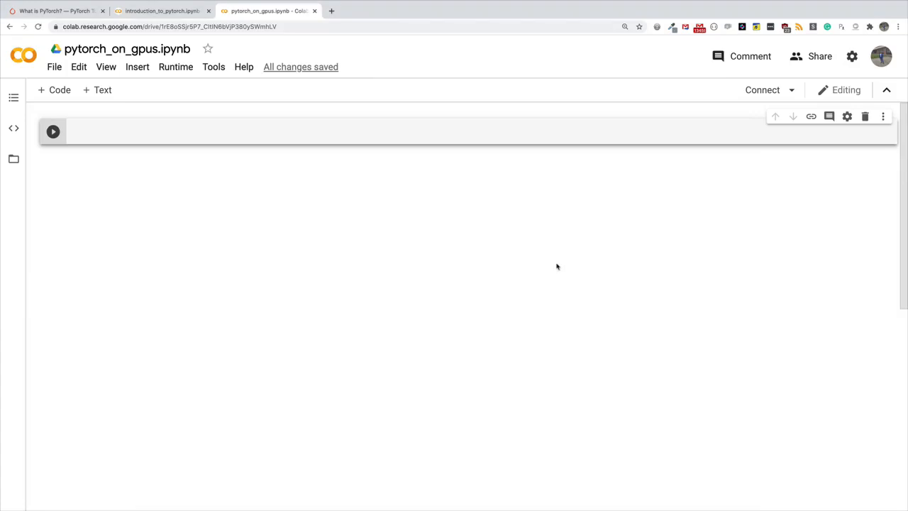
{"action": "mouse_move", "coordinate": [562, 262]}
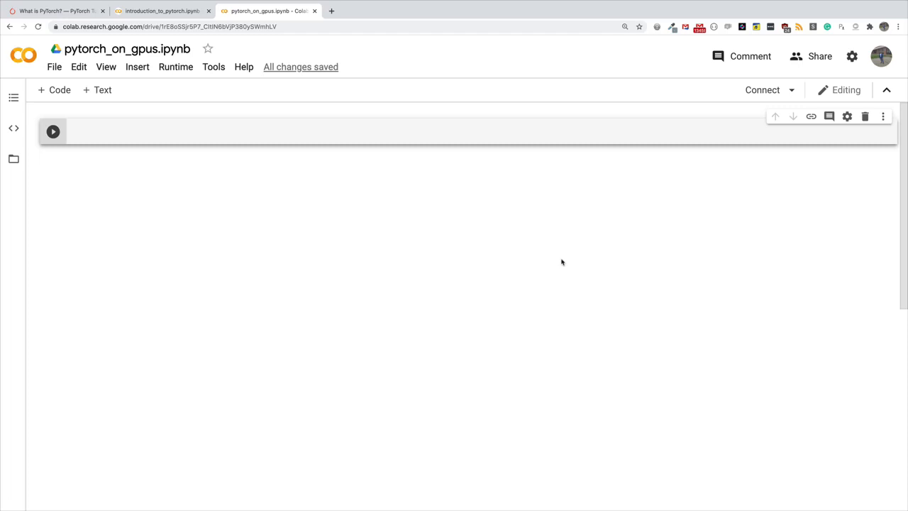
{"action": "mouse_move", "coordinate": [336, 136]}
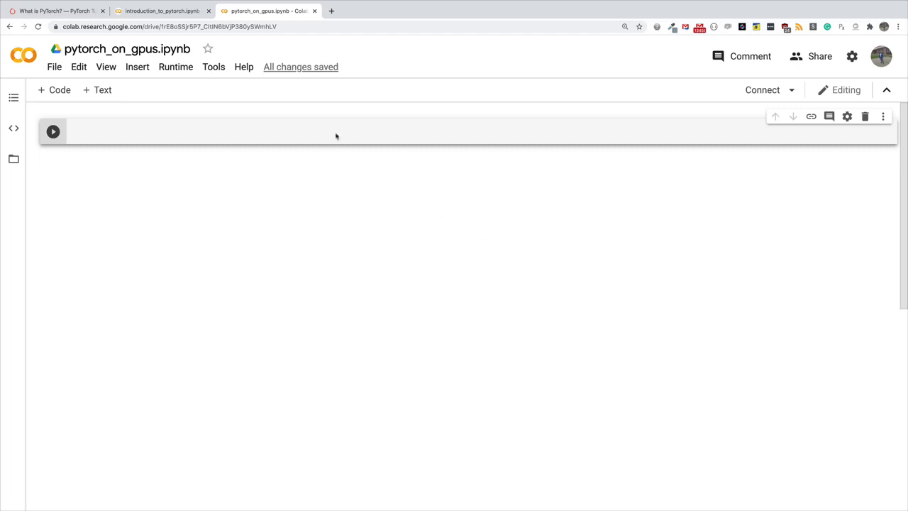
Import torch and numpy as np in the first cell and run it
{"action": "type", "text": "import torch"}
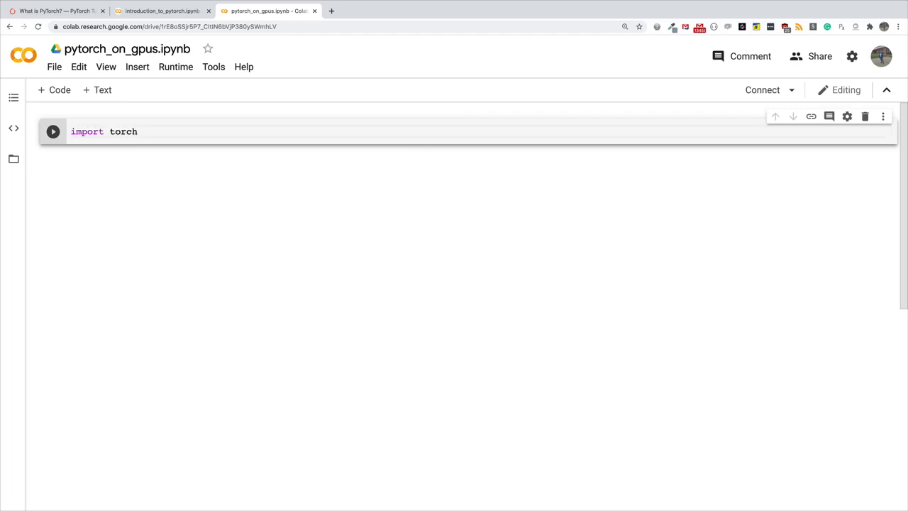
{"action": "type", "text": "import numpy as np"}
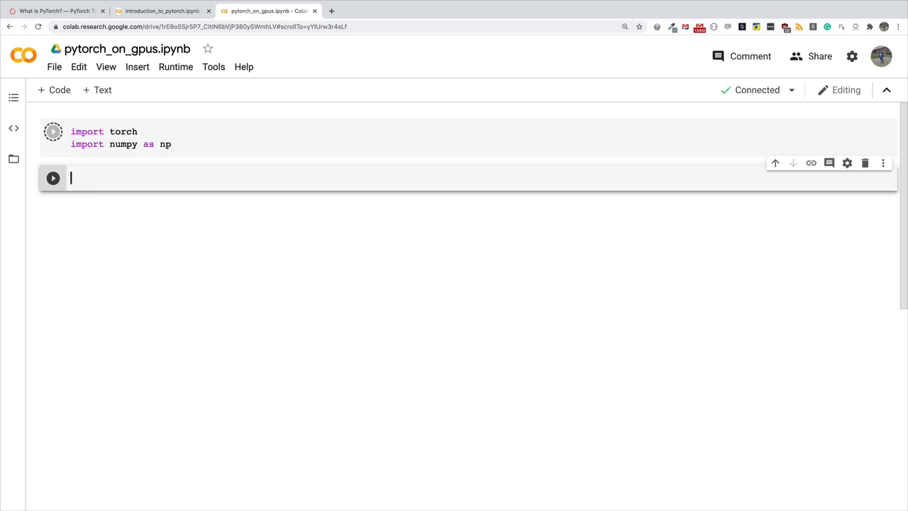
{"action": "left_click", "coordinate": [54, 131]}
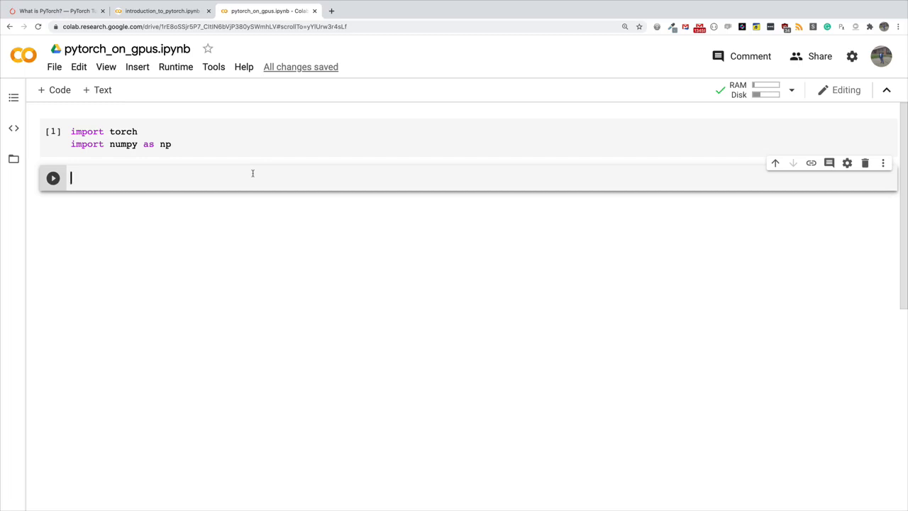
Run torch.cuda.is_available() in the second cell, which returns False
{"action": "type", "text": "torch.cuda.is"}
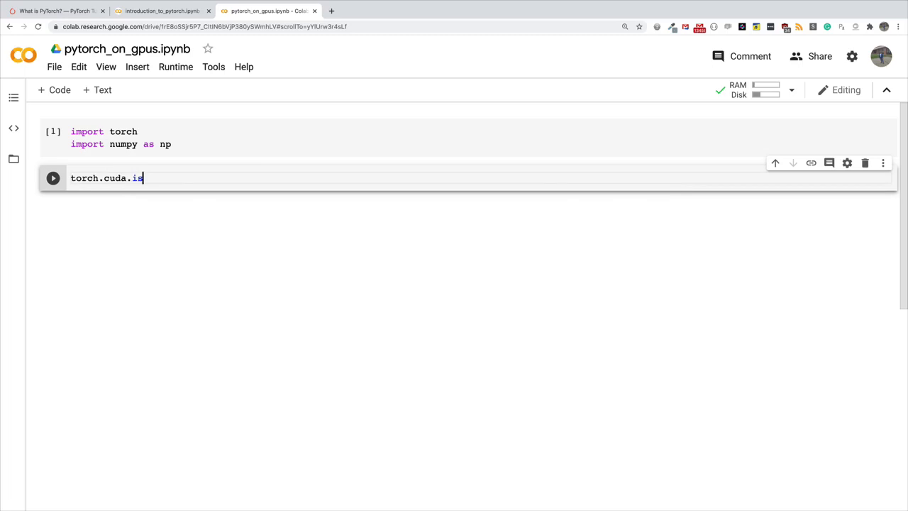
{"action": "type", "text": "_available("}
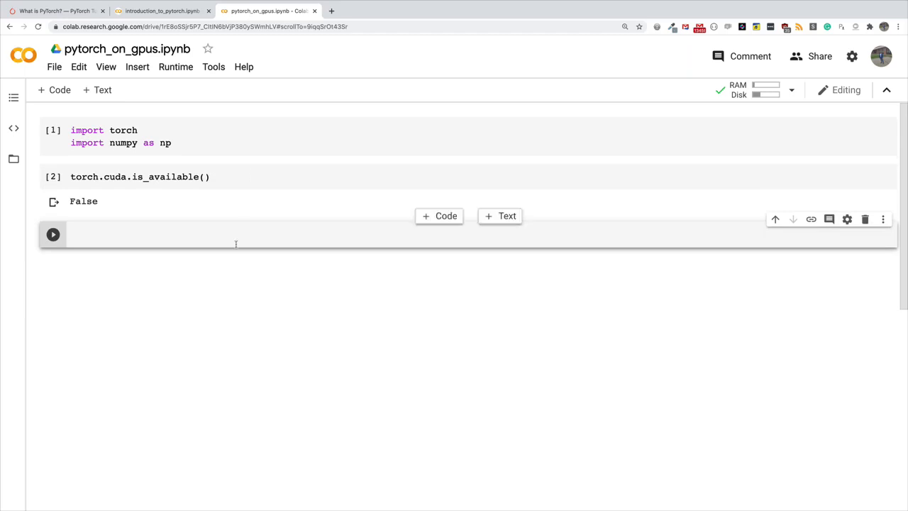
{"action": "mouse_move", "coordinate": [257, 207]}
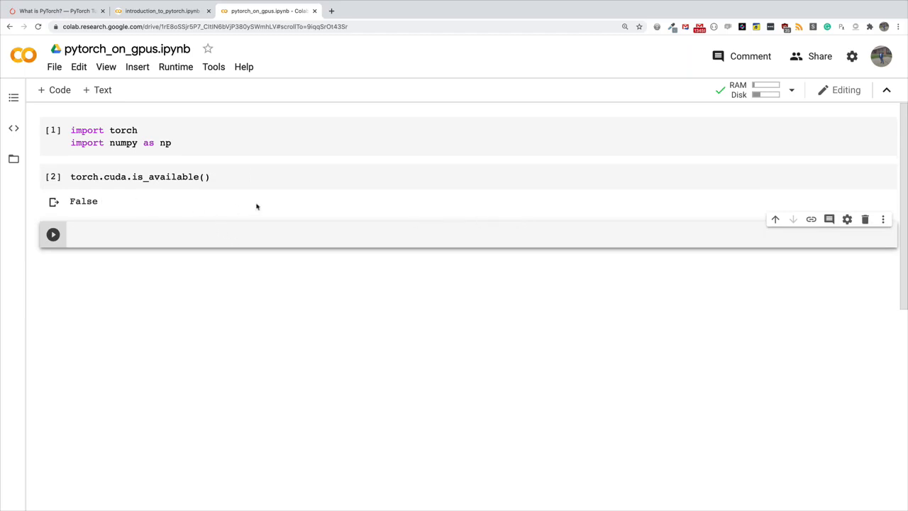
{"action": "left_click", "coordinate": [221, 142]}
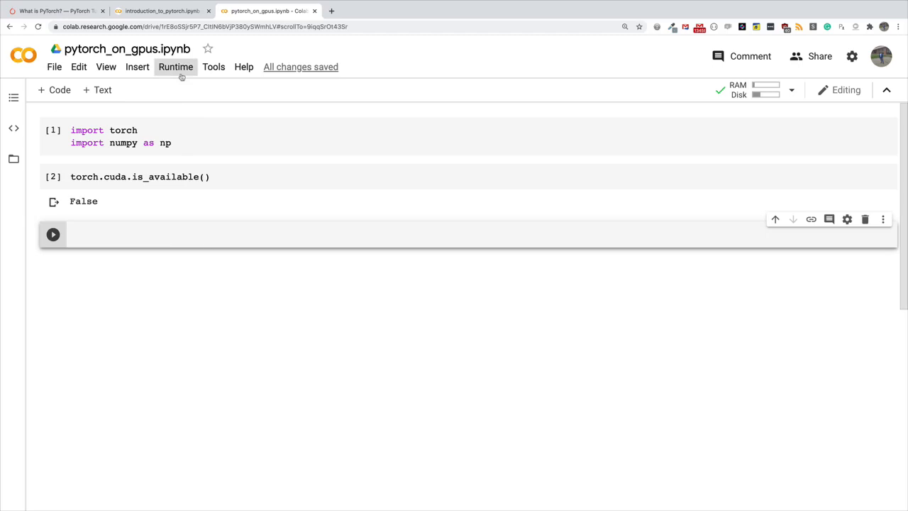
Change the runtime type's hardware accelerator to GPU and save it
{"action": "left_click", "coordinate": [176, 66]}
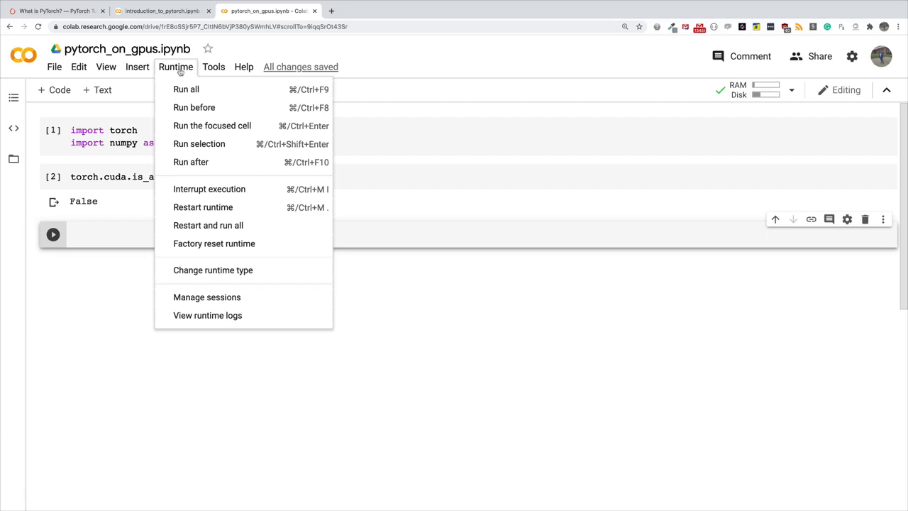
{"action": "mouse_move", "coordinate": [207, 315]}
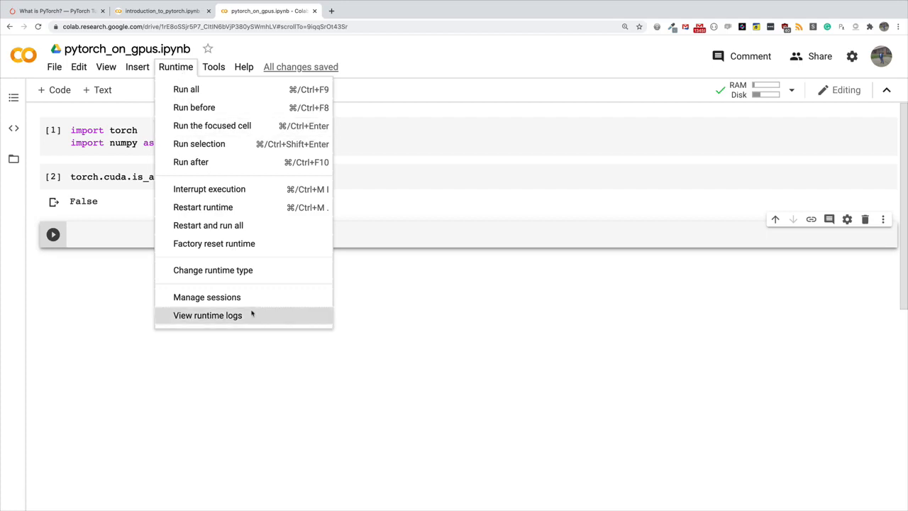
{"action": "left_click", "coordinate": [213, 269]}
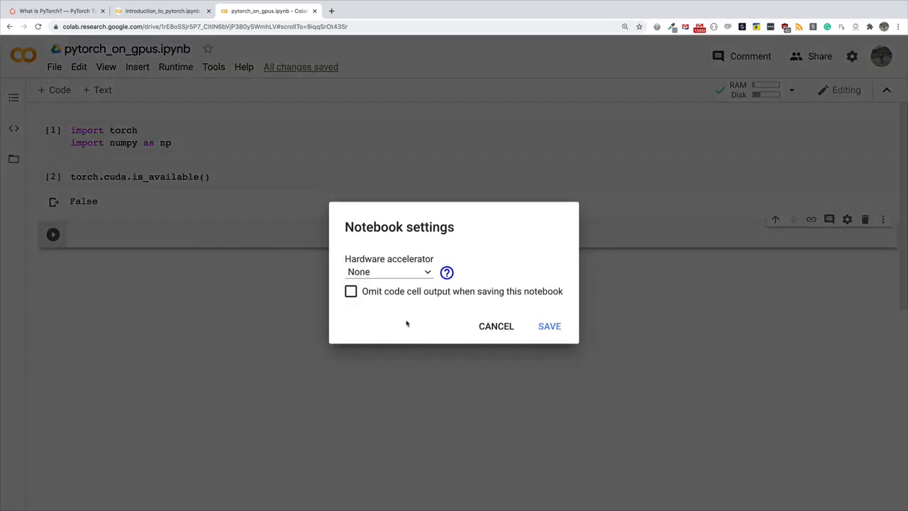
{"action": "mouse_move", "coordinate": [325, 261]}
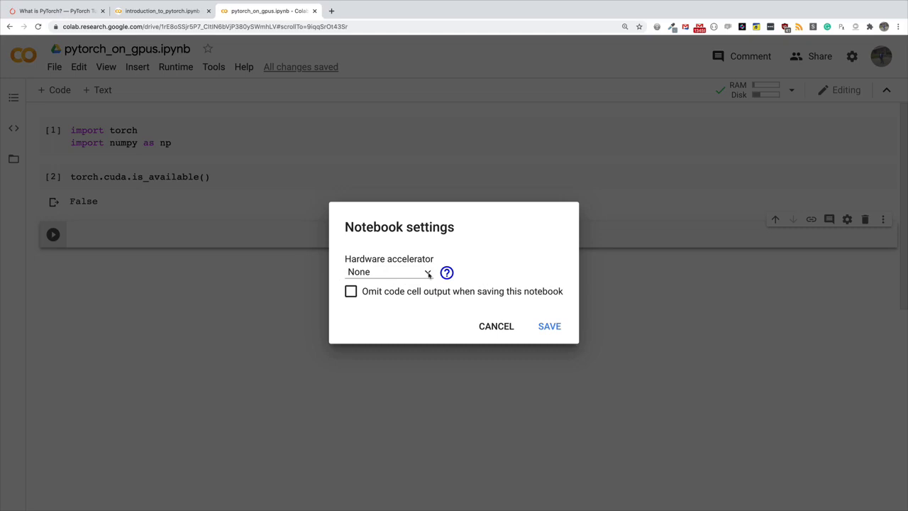
{"action": "left_click", "coordinate": [388, 272]}
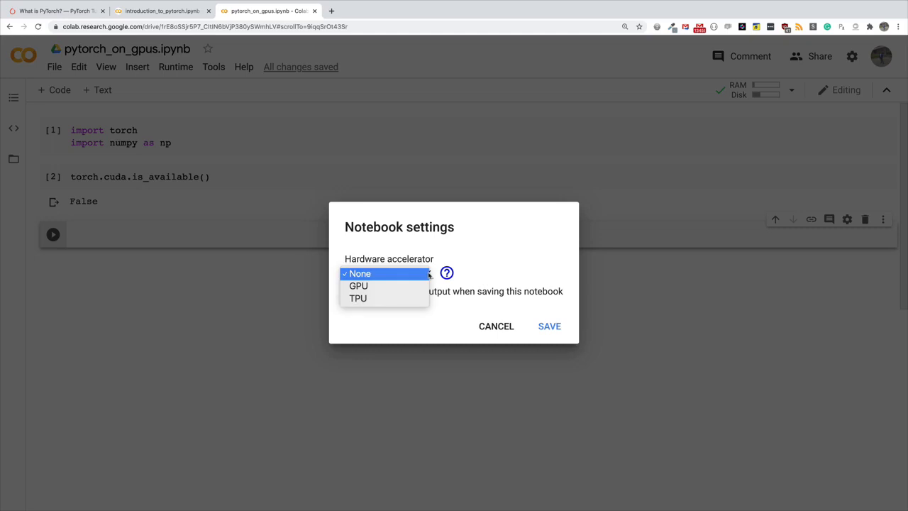
{"action": "mouse_move", "coordinate": [372, 287]}
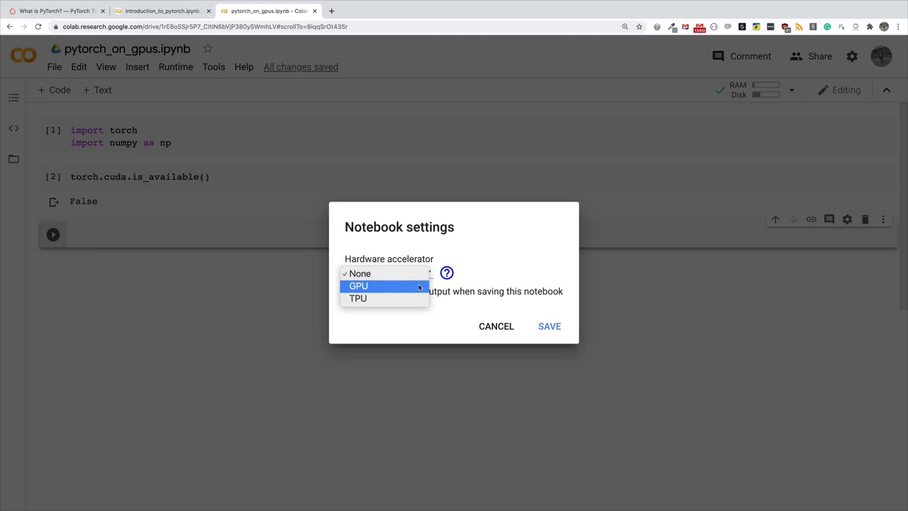
{"action": "left_click", "coordinate": [358, 286]}
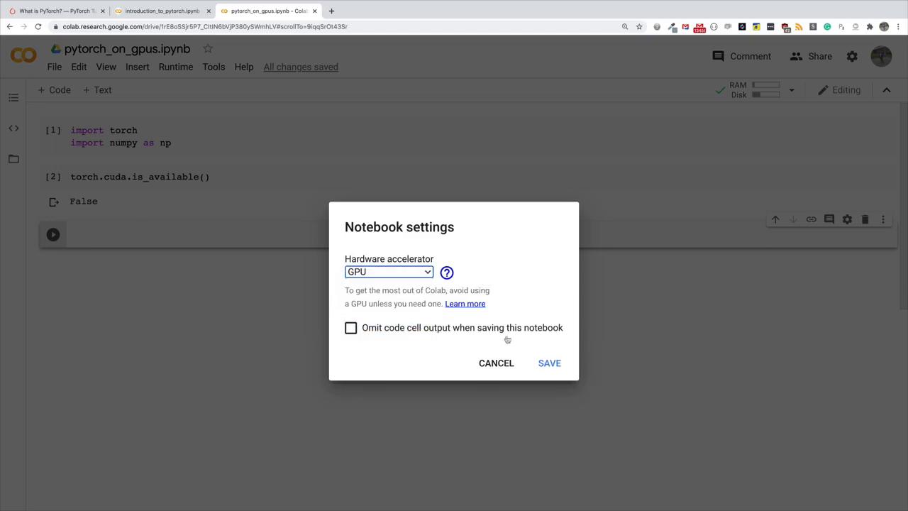
{"action": "left_click", "coordinate": [549, 363]}
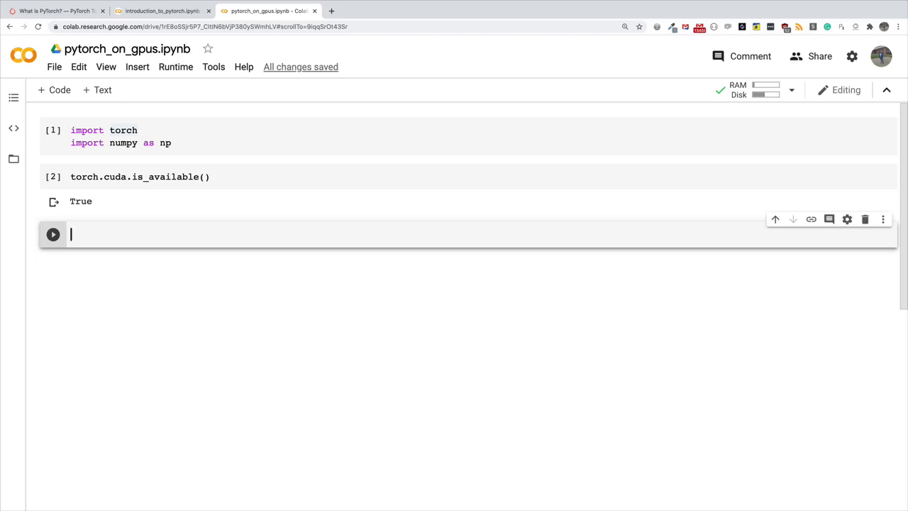
Run data = torch.rand(5,3, device='cuda') to create a random tensor on the GPU
{"action": "type", "text": "data"}
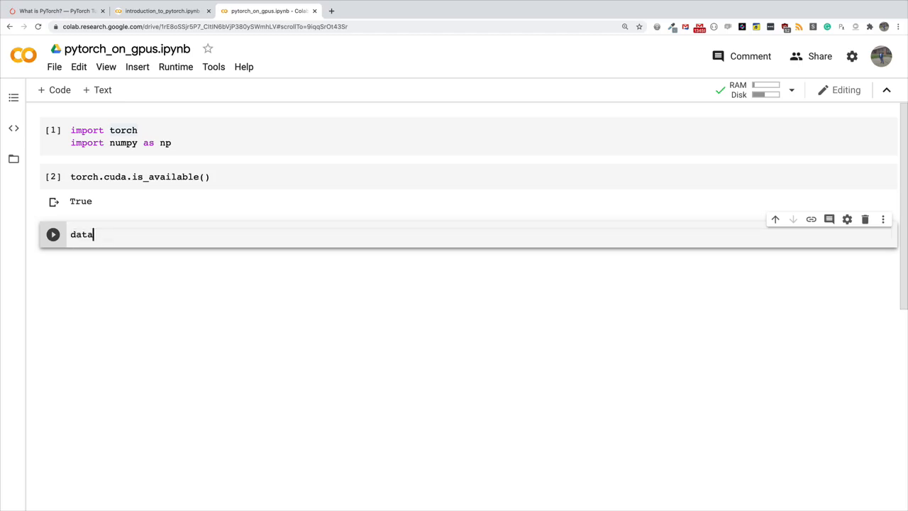
{"action": "type", "text": "= torc"}
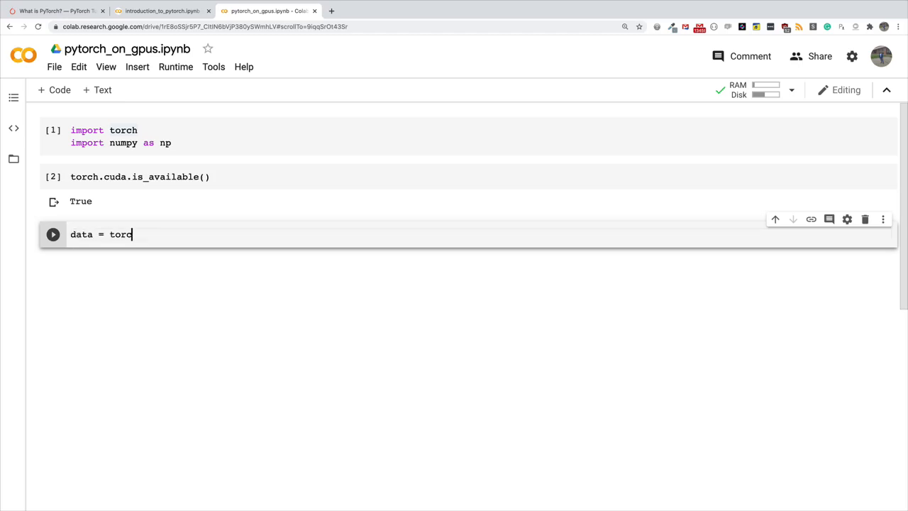
{"action": "type", "text": "h.rand"}
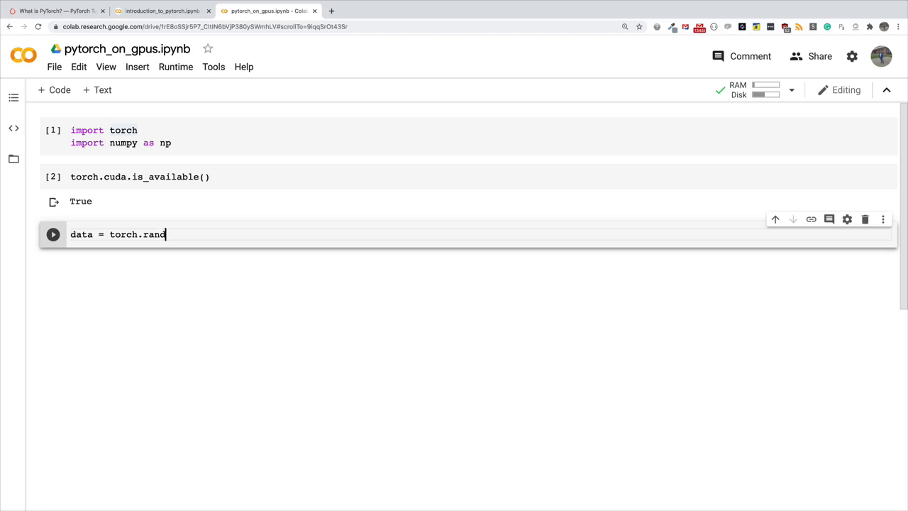
{"action": "type", "text": "om"}
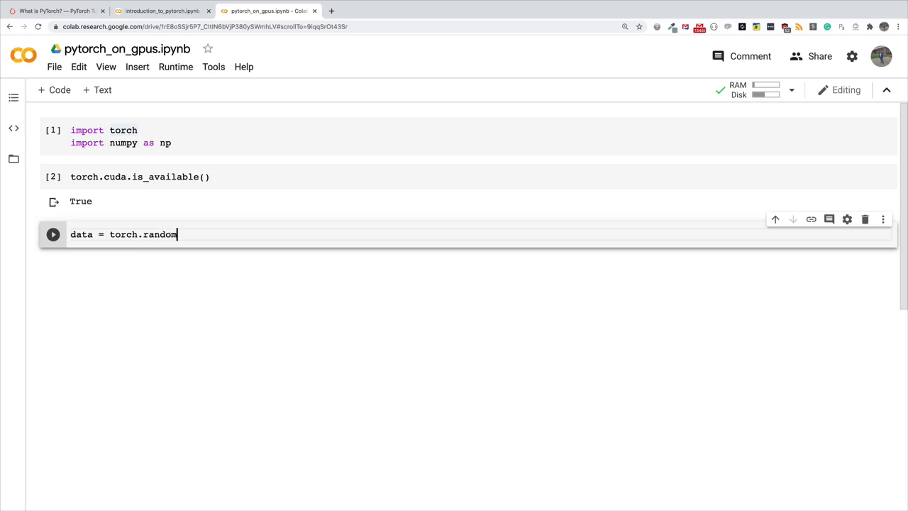
{"action": "key", "text": "Backspace"}
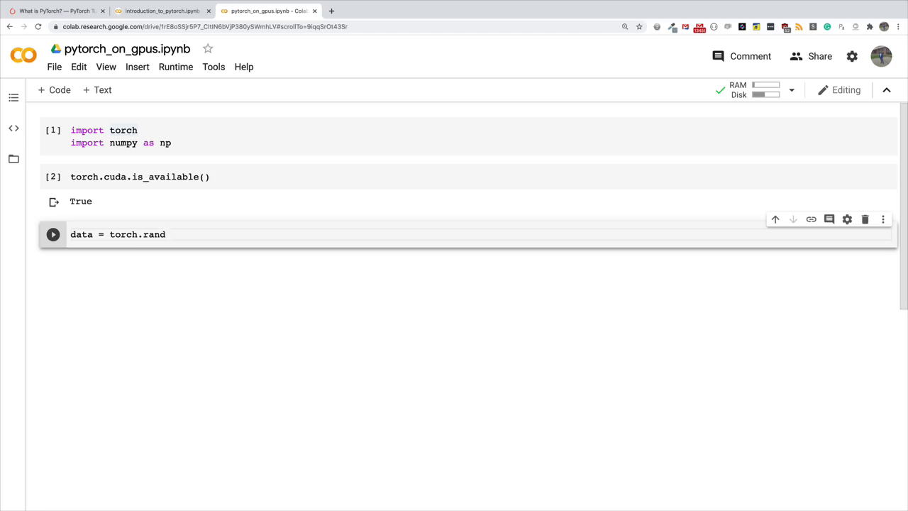
{"action": "type", "text": "(5,"}
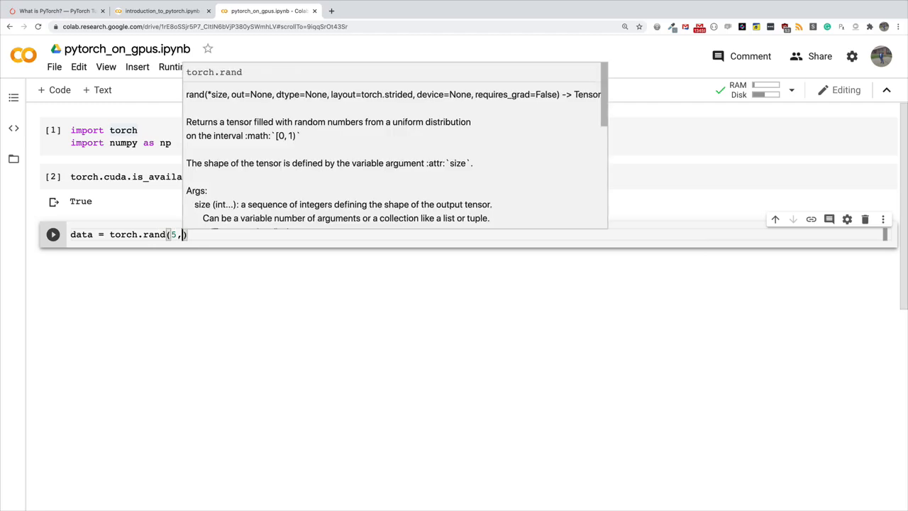
{"action": "type", "text": "3"}
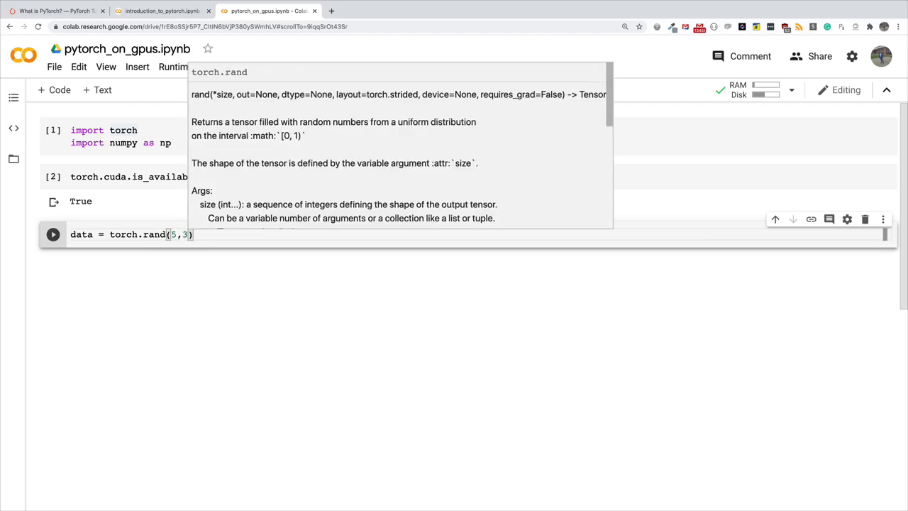
{"action": "type", "text": ", device='"}
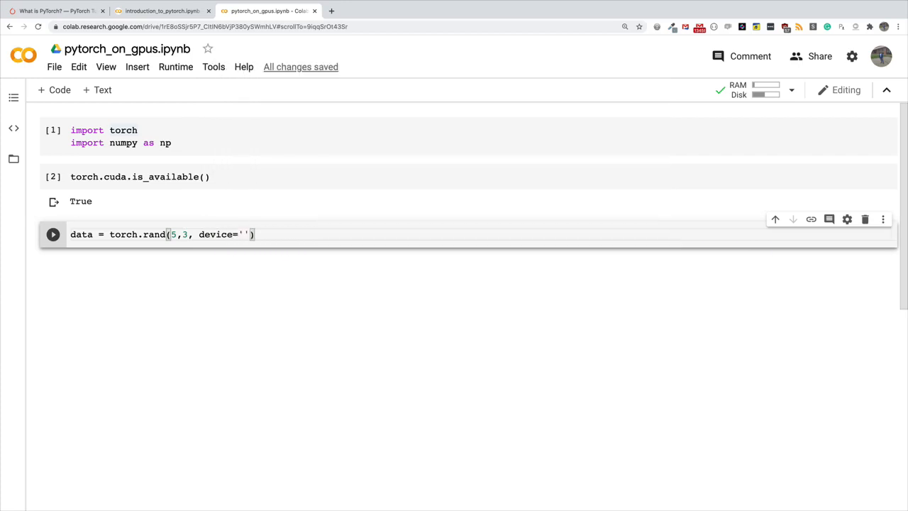
{"action": "type", "text": "cuda"}
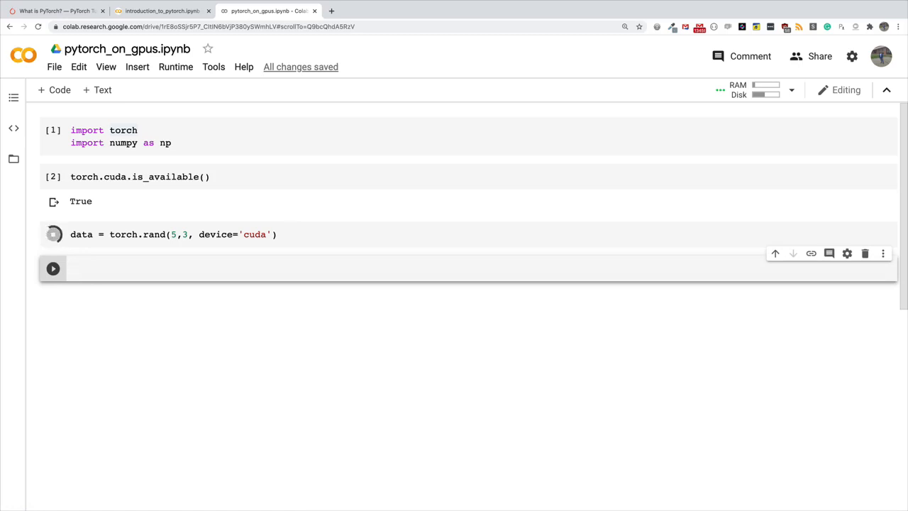
{"action": "left_click", "coordinate": [54, 234]}
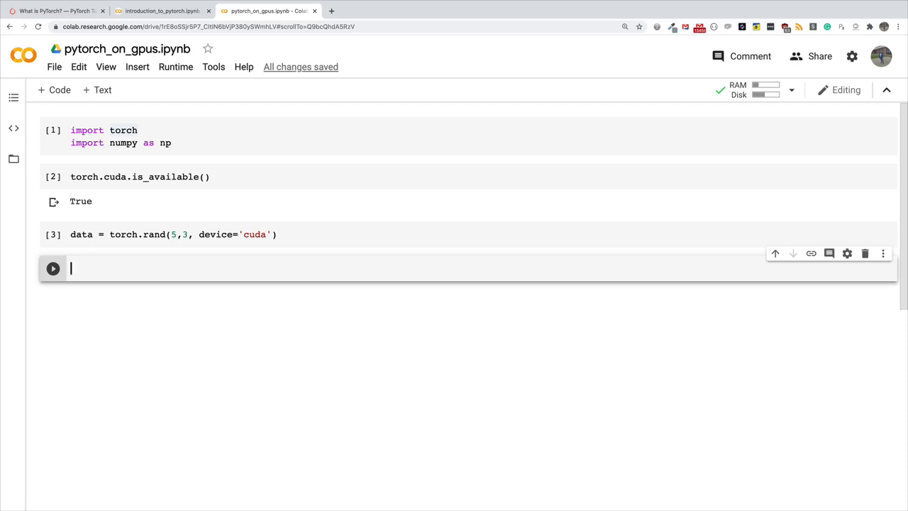
Run data.to('cpu') to move the tensor to the CPU and show its 5×3 values
{"action": "type", "text": "data.to"}
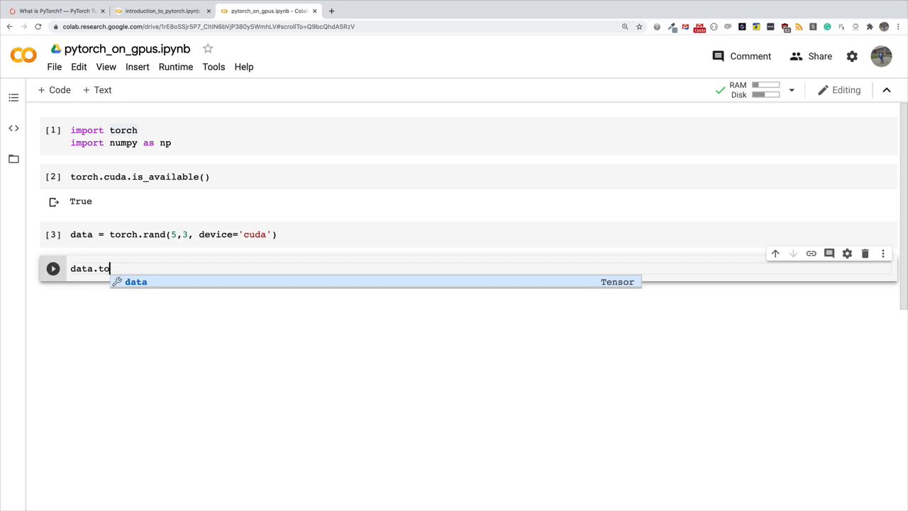
{"action": "type", "text": "('cp')"}
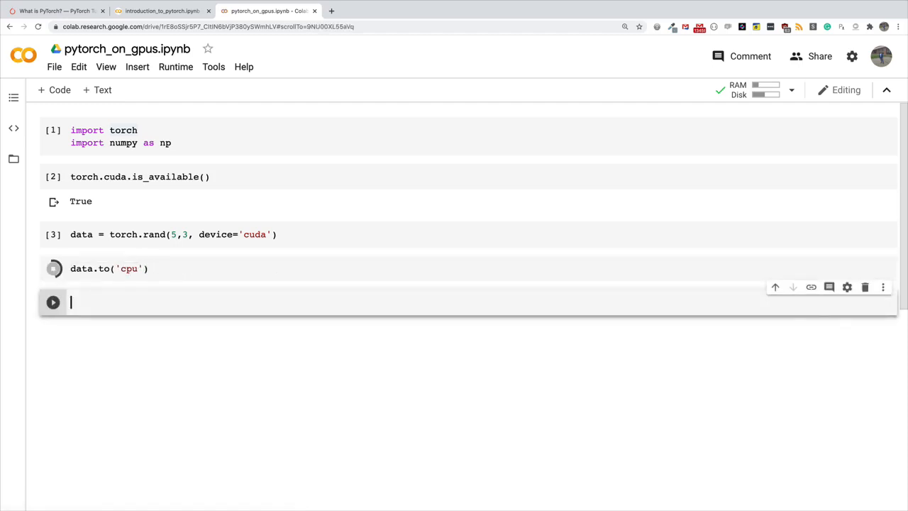
{"action": "left_click", "coordinate": [53, 268]}
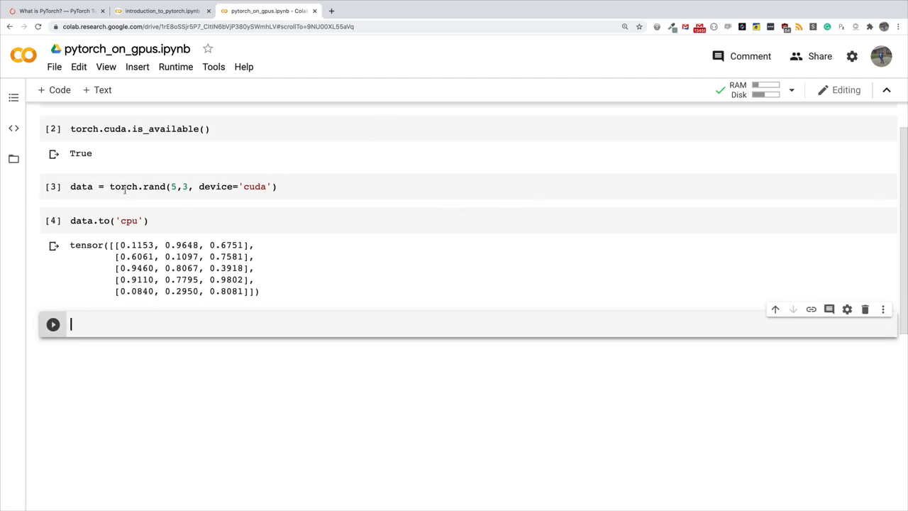
{"action": "mouse_move", "coordinate": [130, 240]}
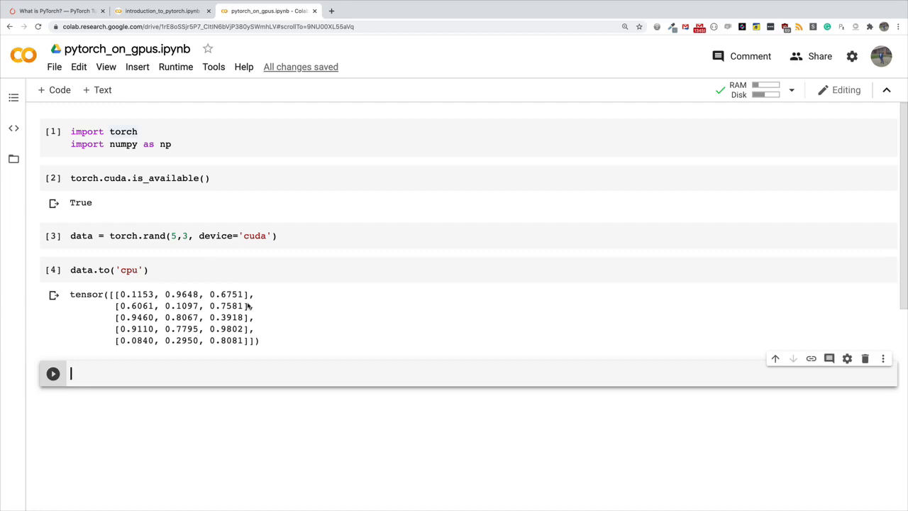
{"action": "mouse_move", "coordinate": [219, 239]}
{"action": "type", "text": ":"}
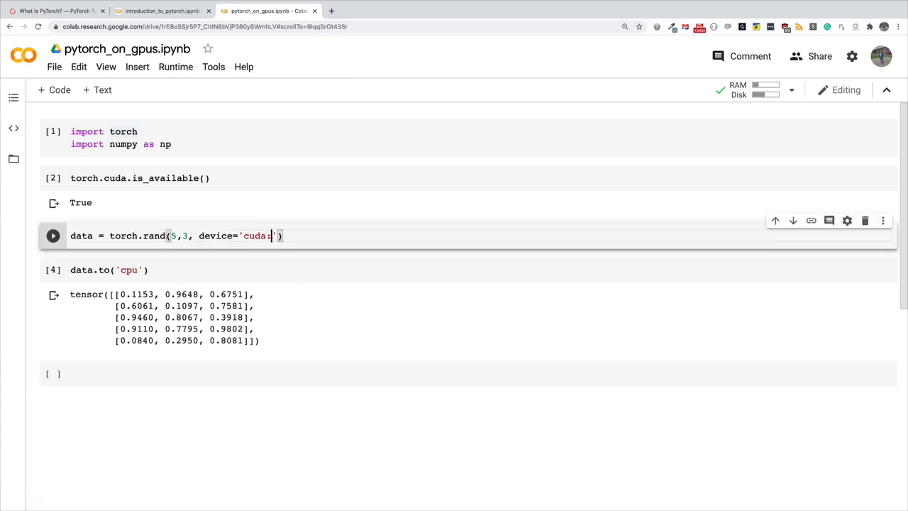
Change the device to 'cuda:0', rerun the tensor cell and the data.to('cpu') cell
{"action": "type", "text": "0"}
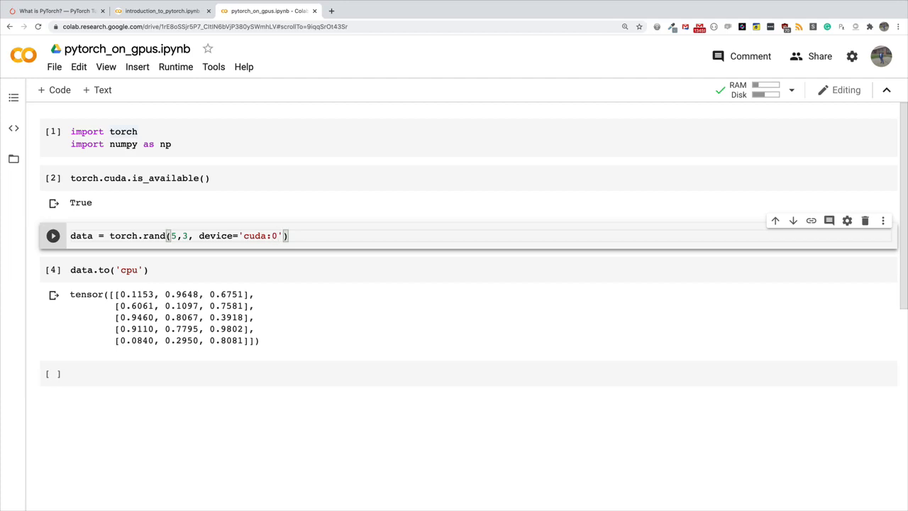
{"action": "left_click", "coordinate": [52, 236]}
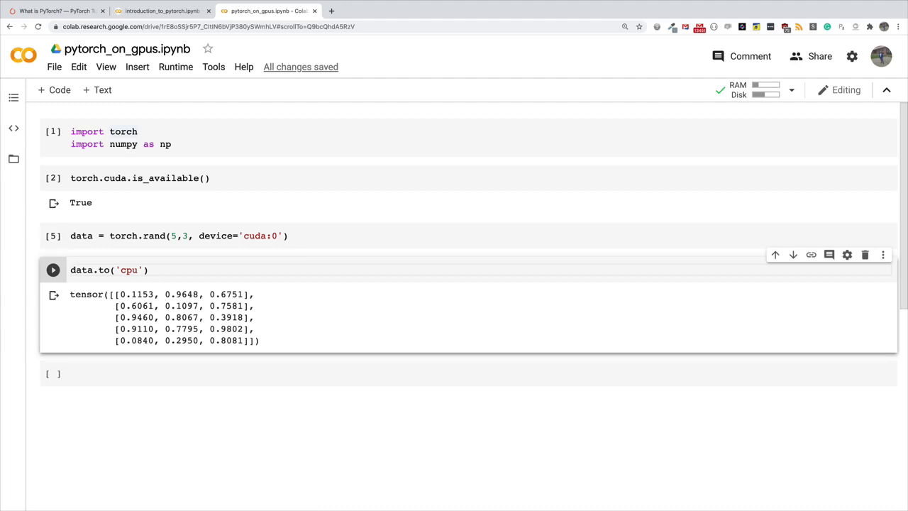
{"action": "left_click", "coordinate": [53, 270]}
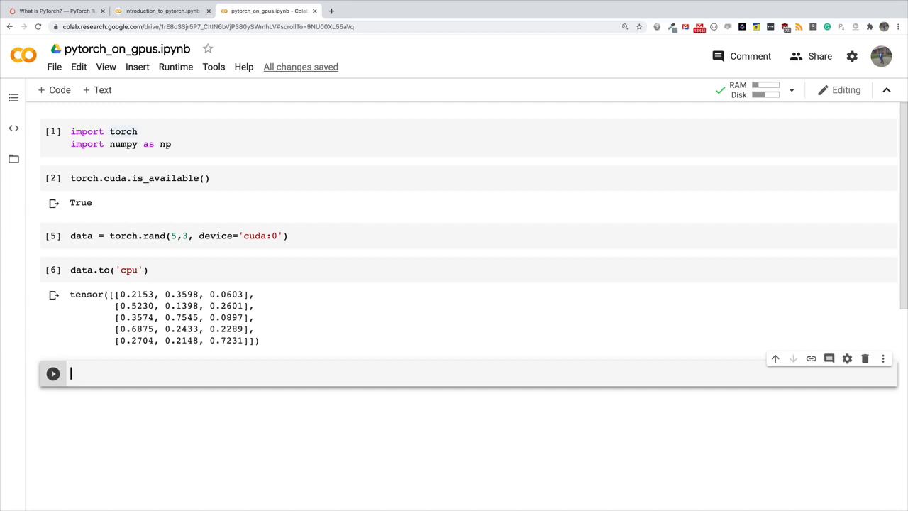
Run device = torch.device('cuda:0' if torch.cuda.is_available() else 'cpu')
{"action": "type", "text": "device"}
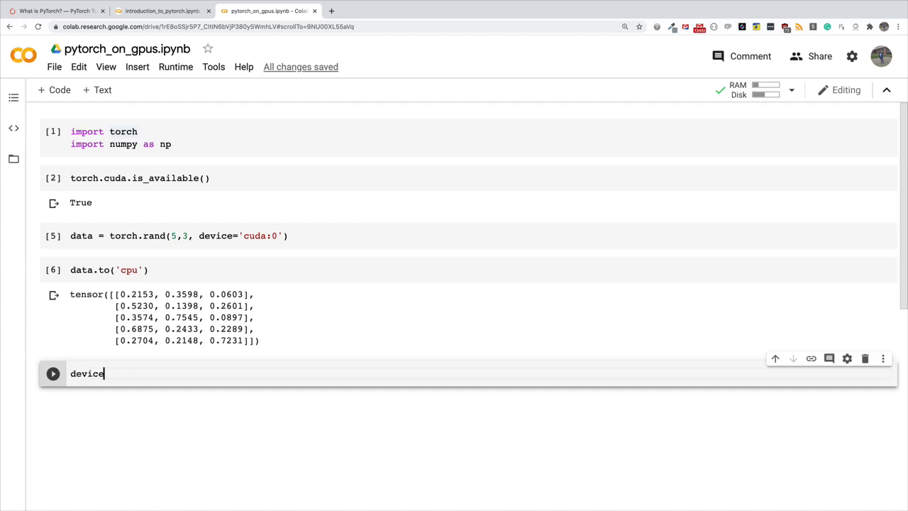
{"action": "type", "text": "="}
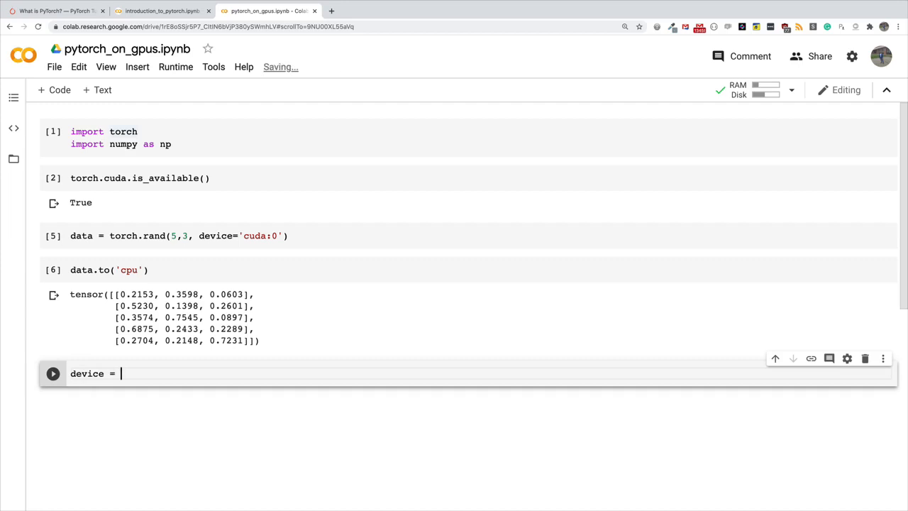
{"action": "type", "text": "torch."}
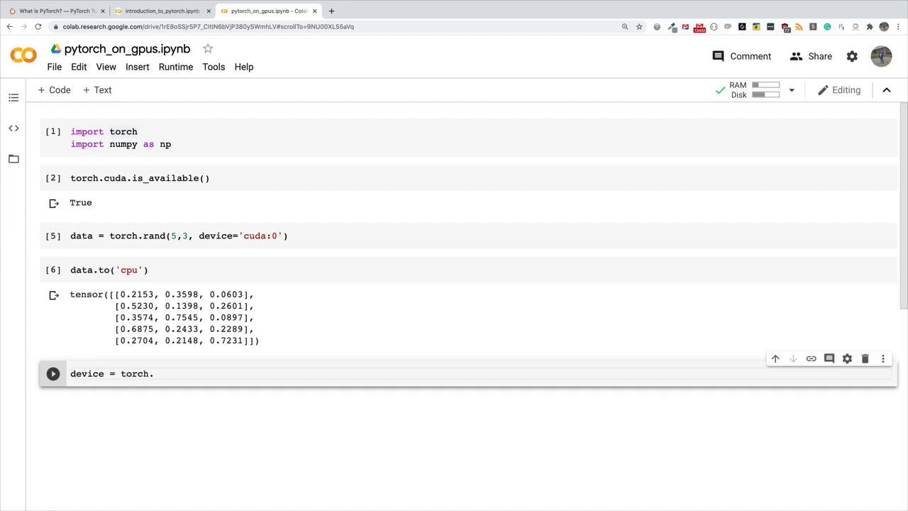
{"action": "type", "text": "device"}
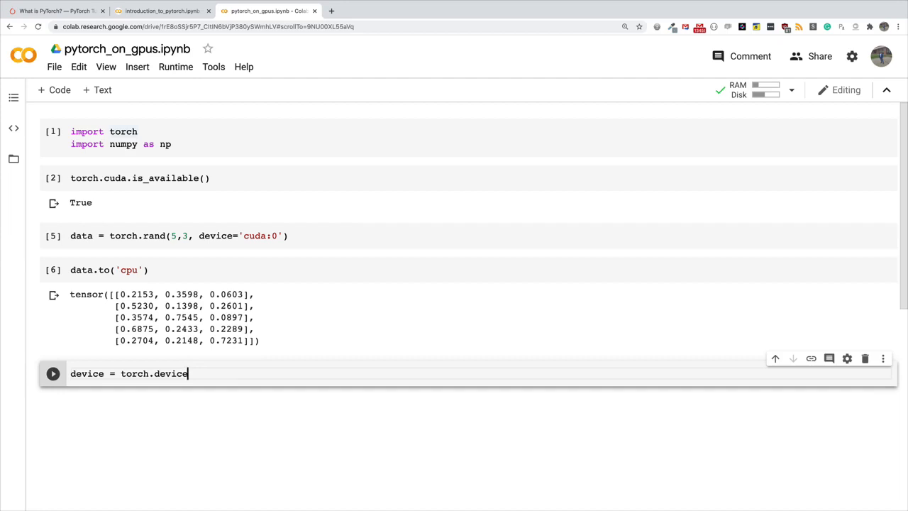
{"action": "type", "text": "('')"}
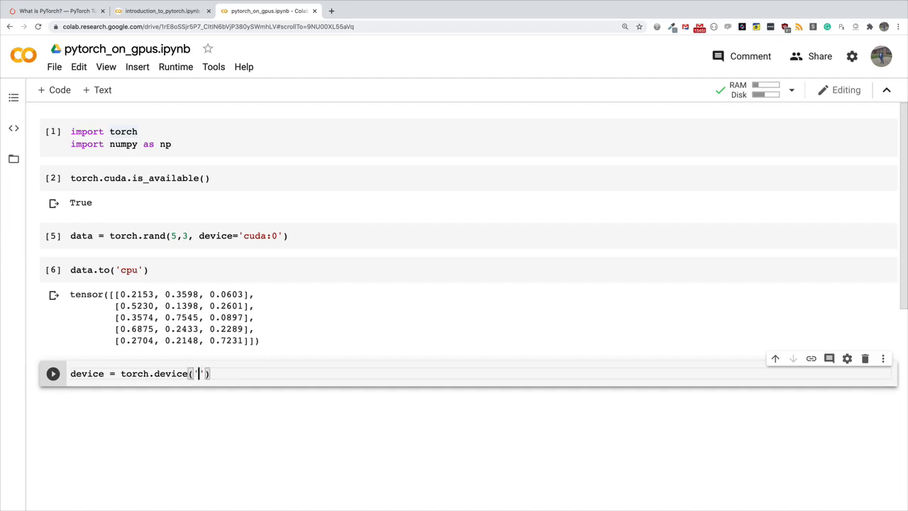
{"action": "type", "text": "cuda:0"}
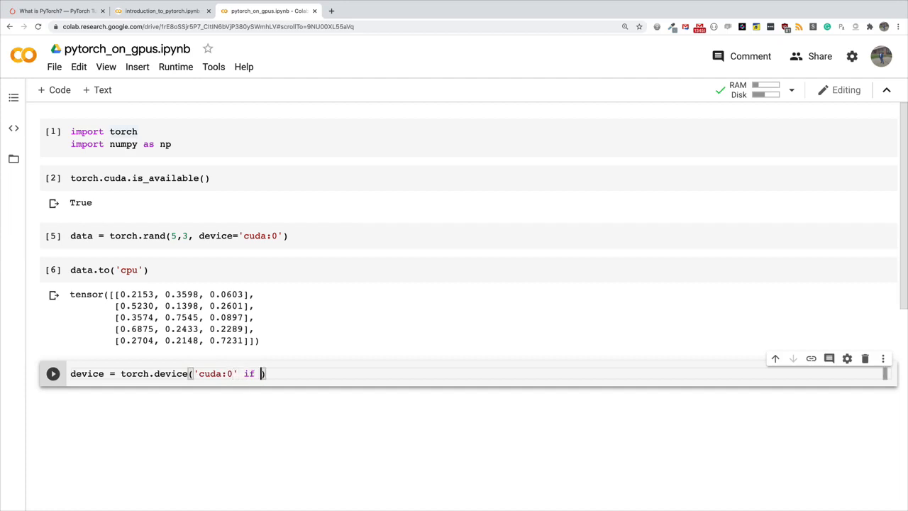
{"action": "type", "text": "torch."}
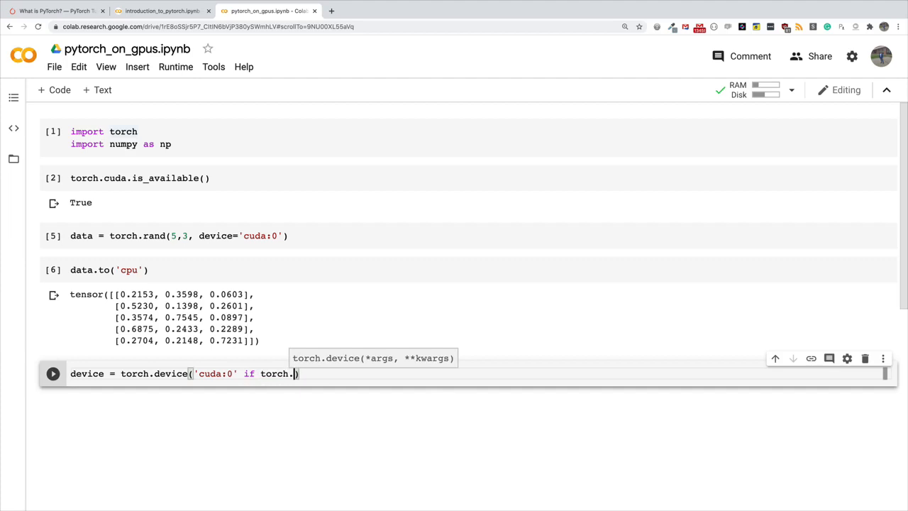
{"action": "type", "text": "cuda.is"}
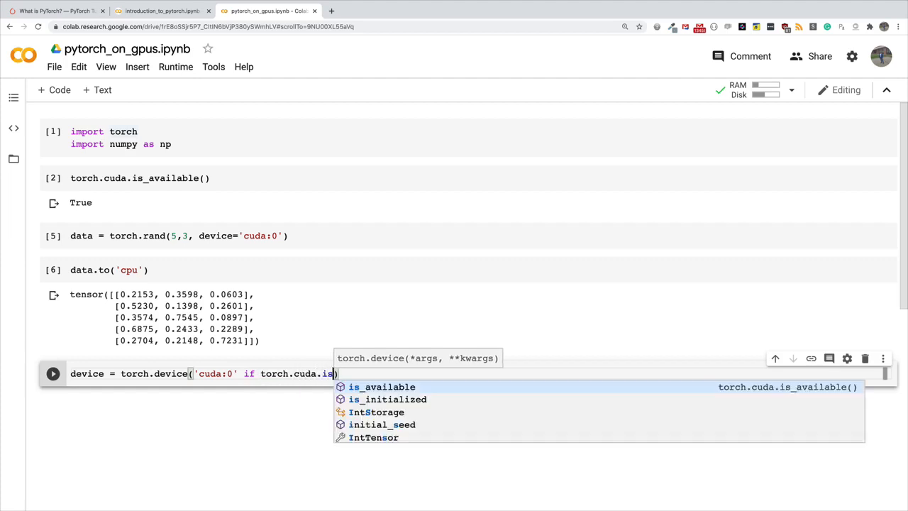
{"action": "left_click", "coordinate": [382, 386]}
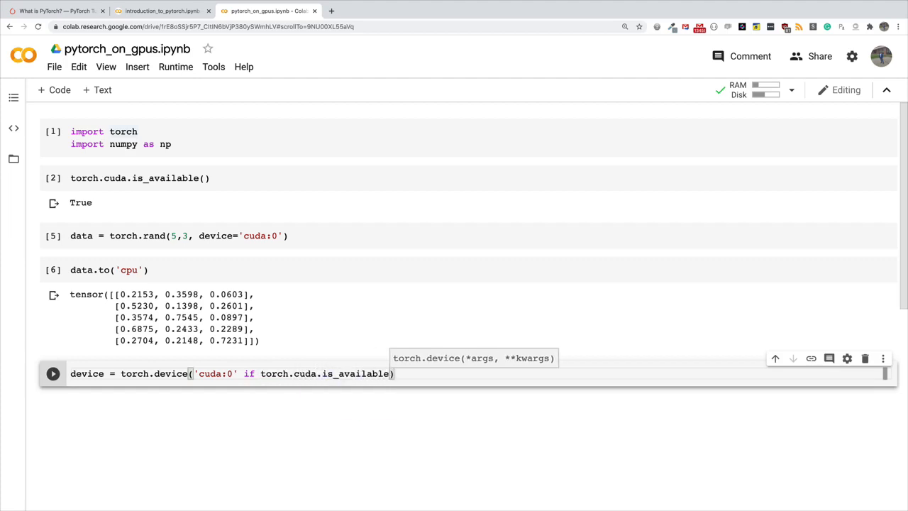
{"action": "type", "text": "()"}
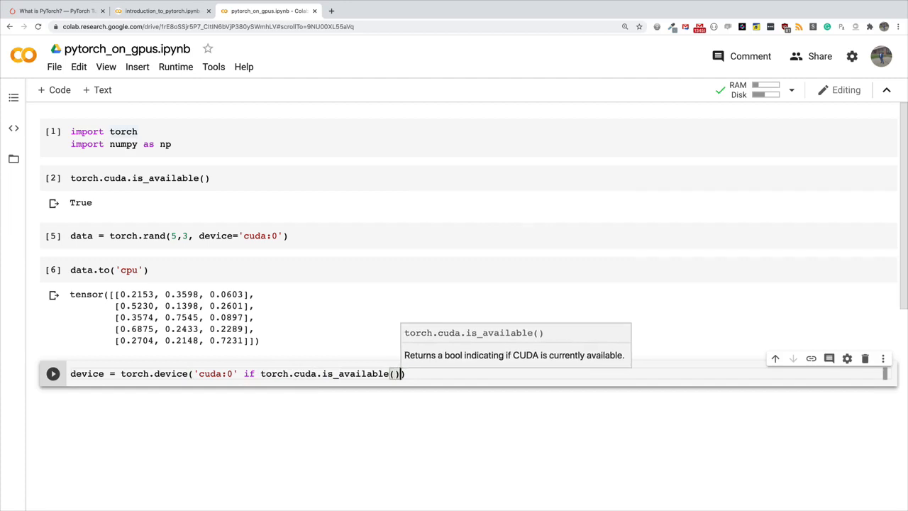
{"action": "type", "text": "else 'cpu"}
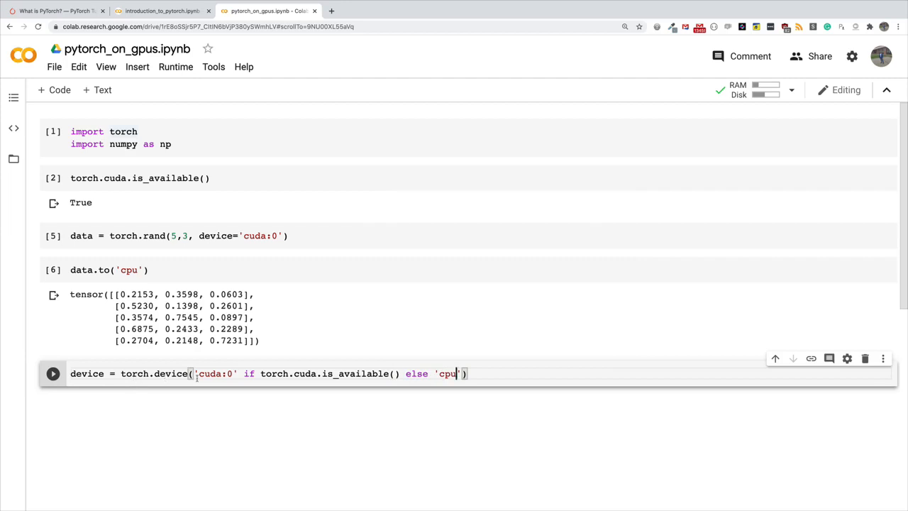
{"action": "double_click", "coordinate": [216, 374]}
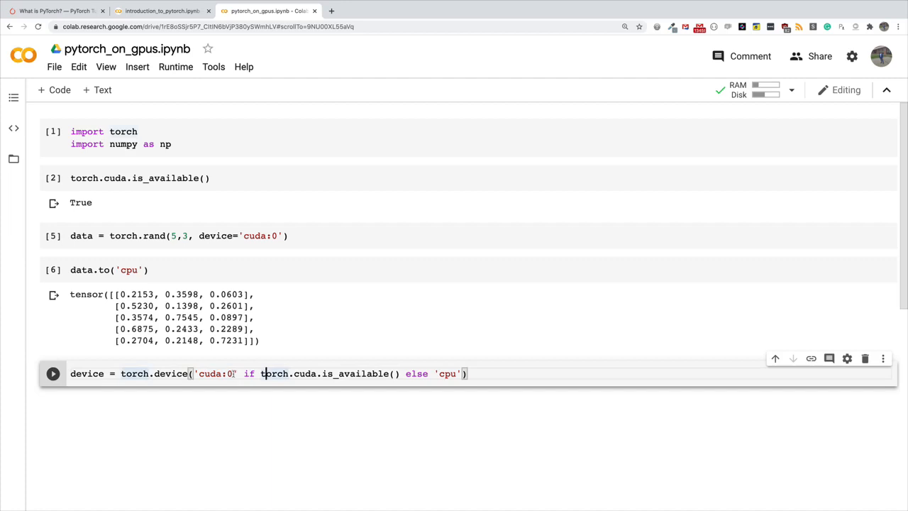
{"action": "double_click", "coordinate": [216, 374]}
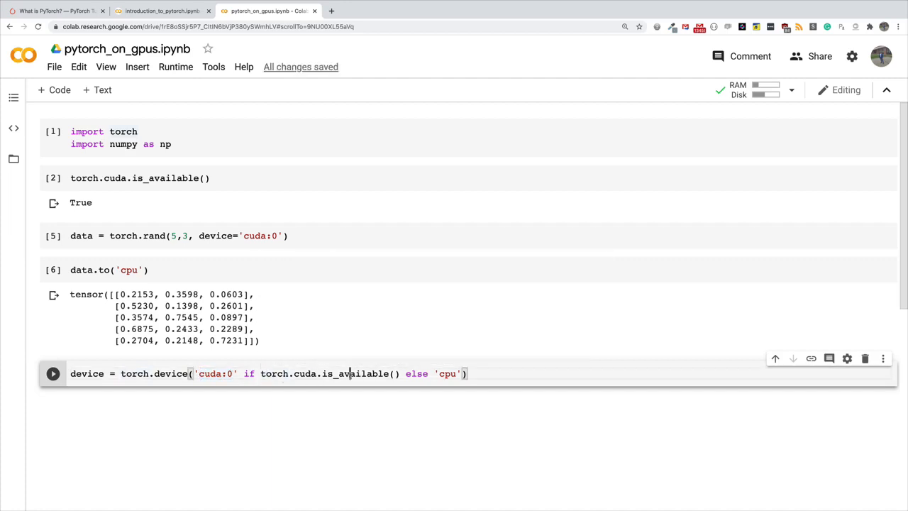
{"action": "double_click", "coordinate": [448, 373]}
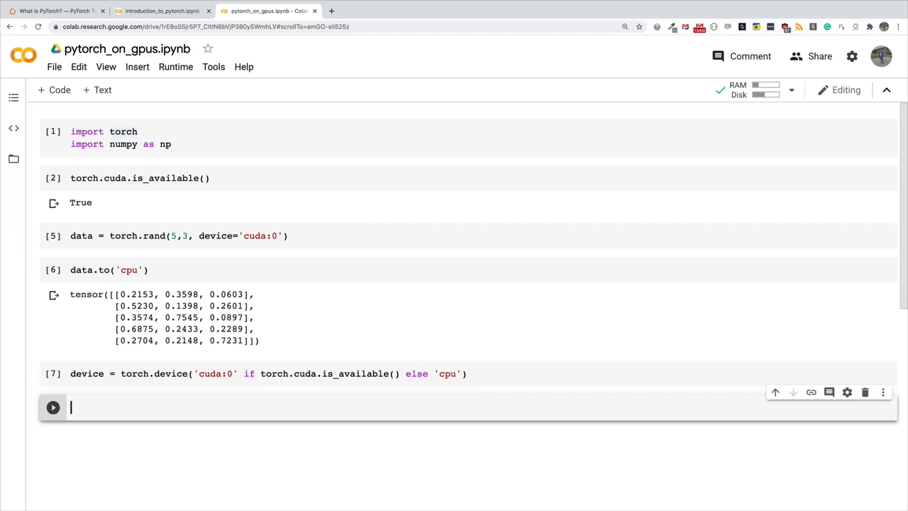
{"action": "mouse_move", "coordinate": [298, 309]}
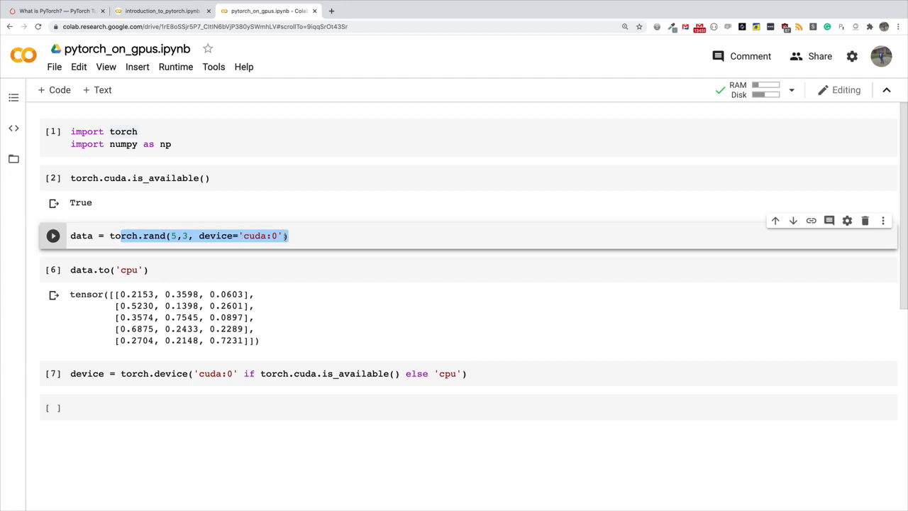
{"action": "mouse_move", "coordinate": [353, 405]}
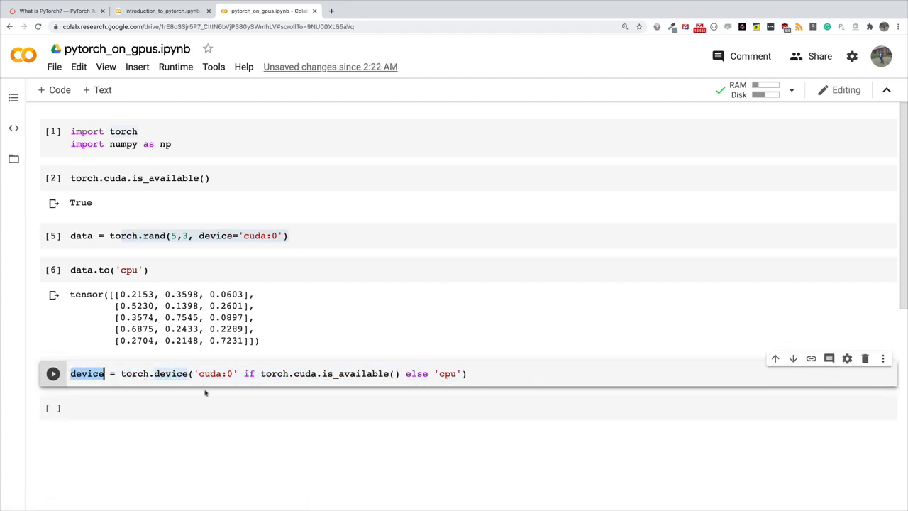
{"action": "key", "text": "Shift+Enter"}
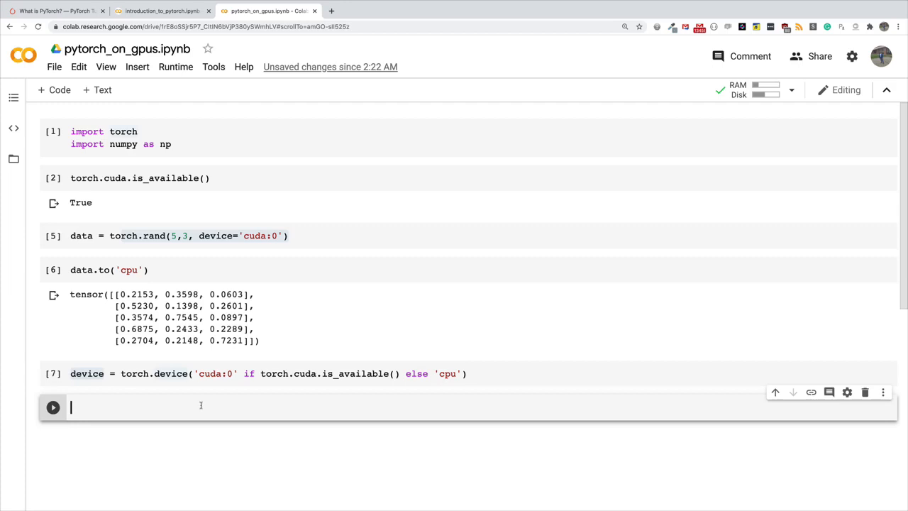
Run x = torch.rand(5,5, device=device) to create a tensor on the chosen device
{"action": "type", "text": "x ="}
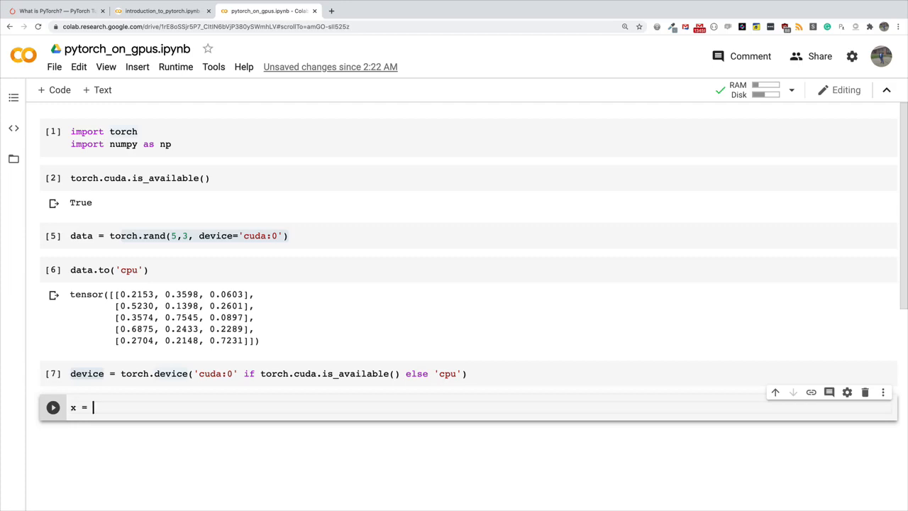
{"action": "type", "text": "t"}
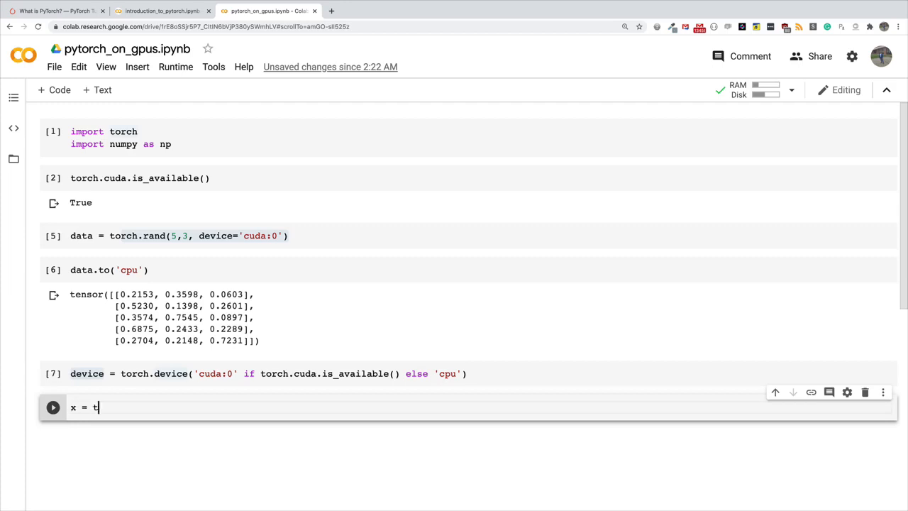
{"action": "type", "text": "orch.rand"}
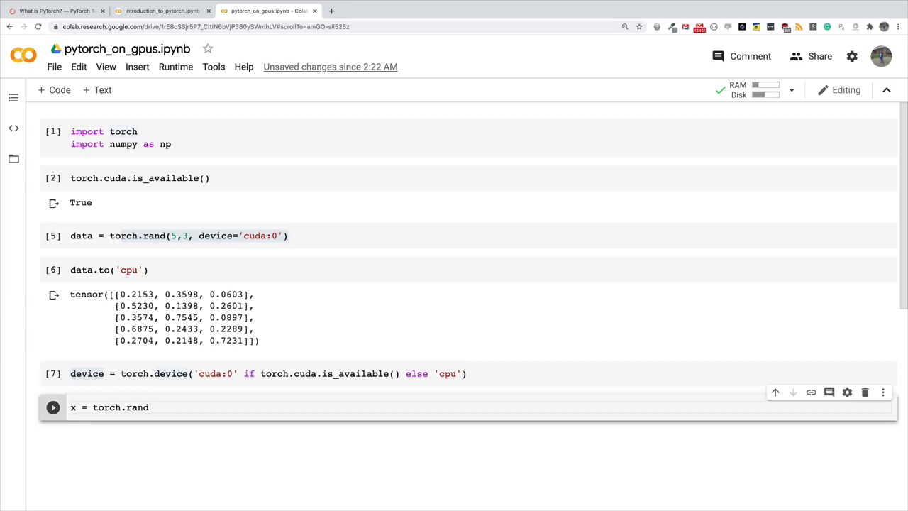
{"action": "type", "text": "(5,5)"}
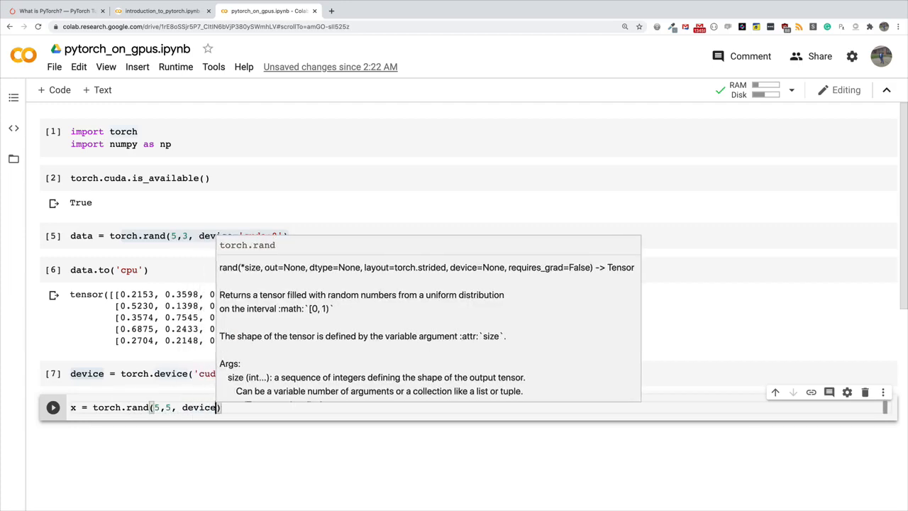
{"action": "left_click", "coordinate": [51, 407]}
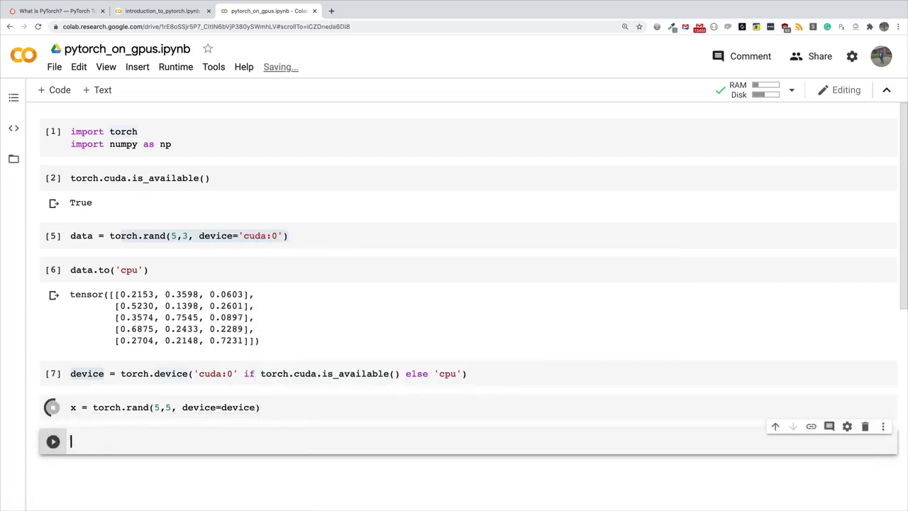
{"action": "left_click", "coordinate": [51, 407]}
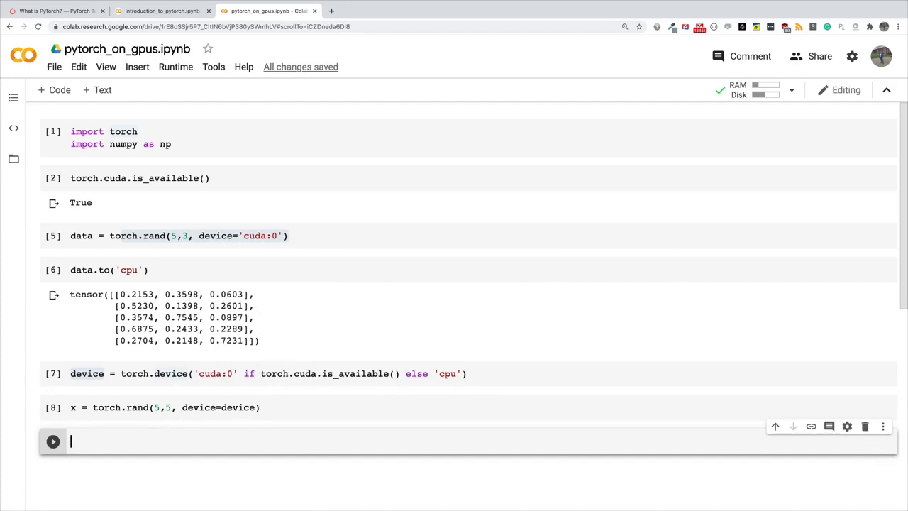